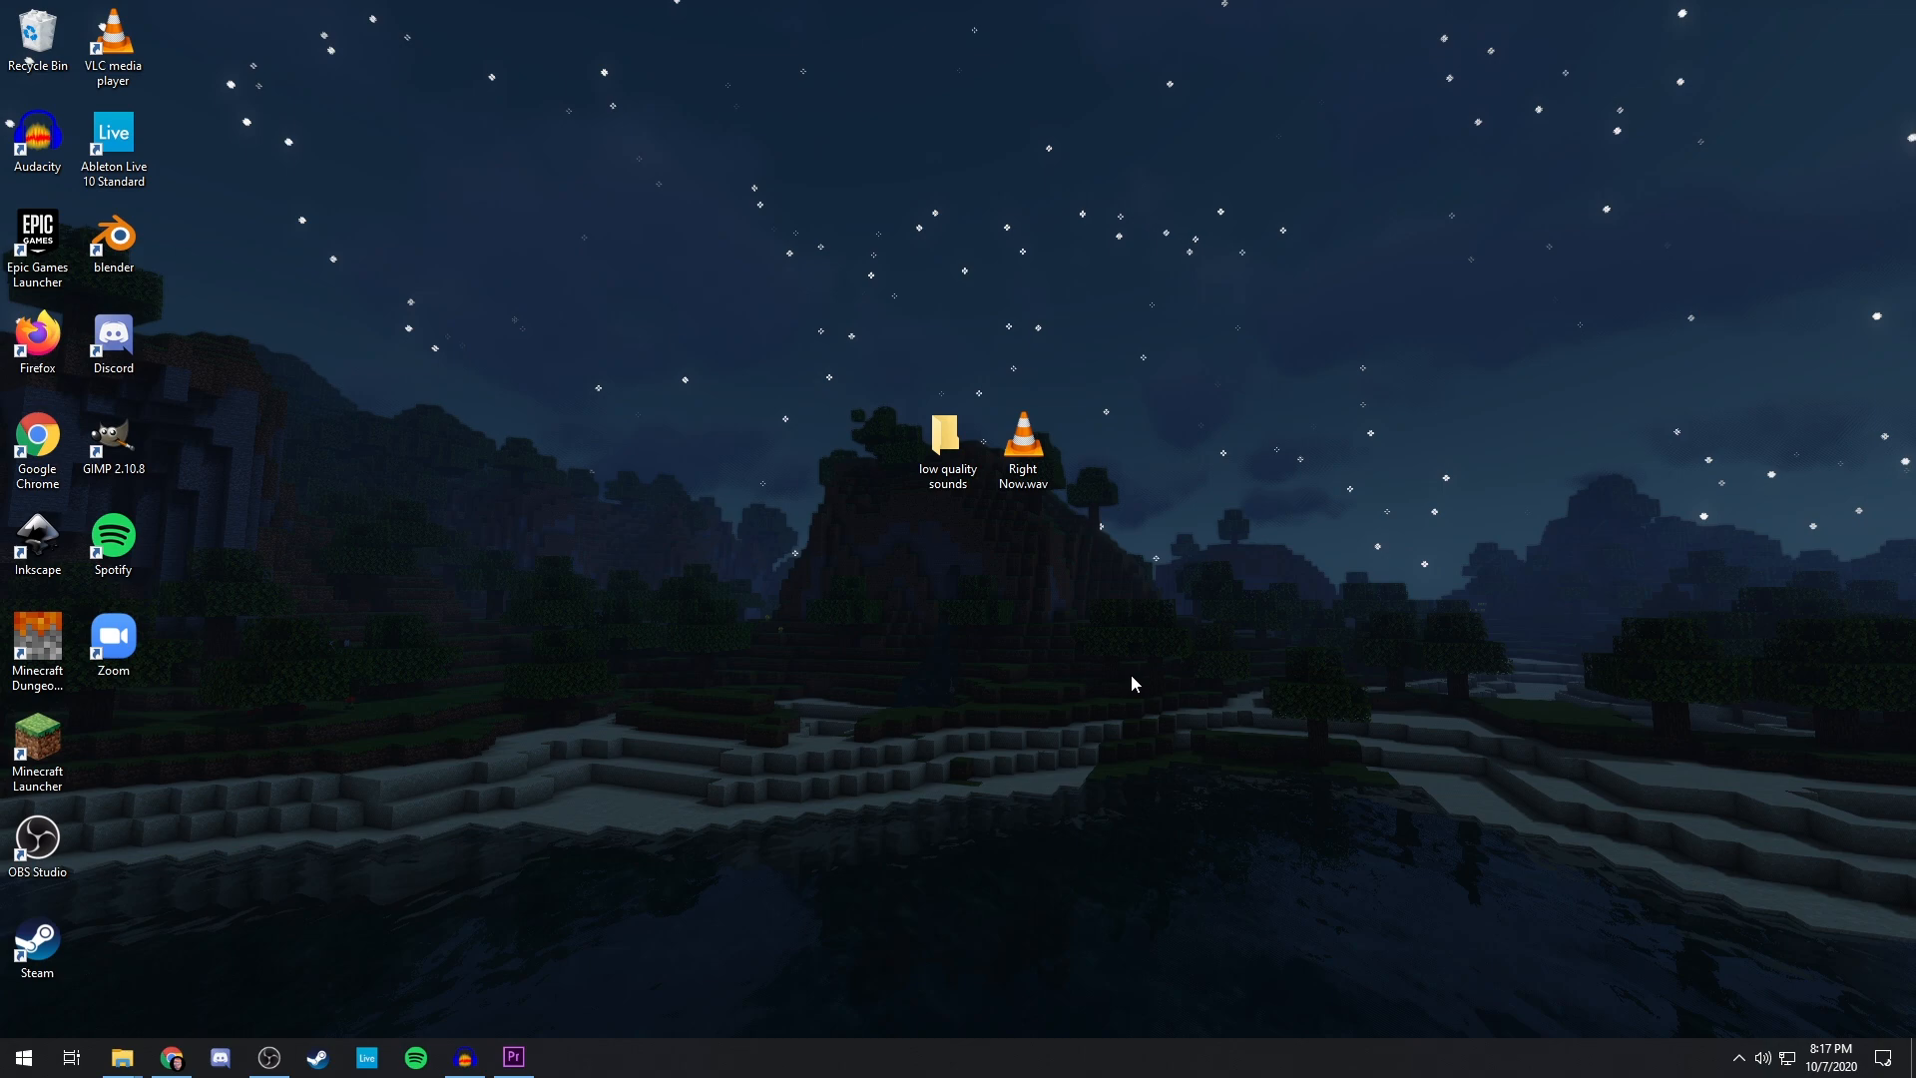
{"action": "mouse_move", "coordinate": [1158, 637]}
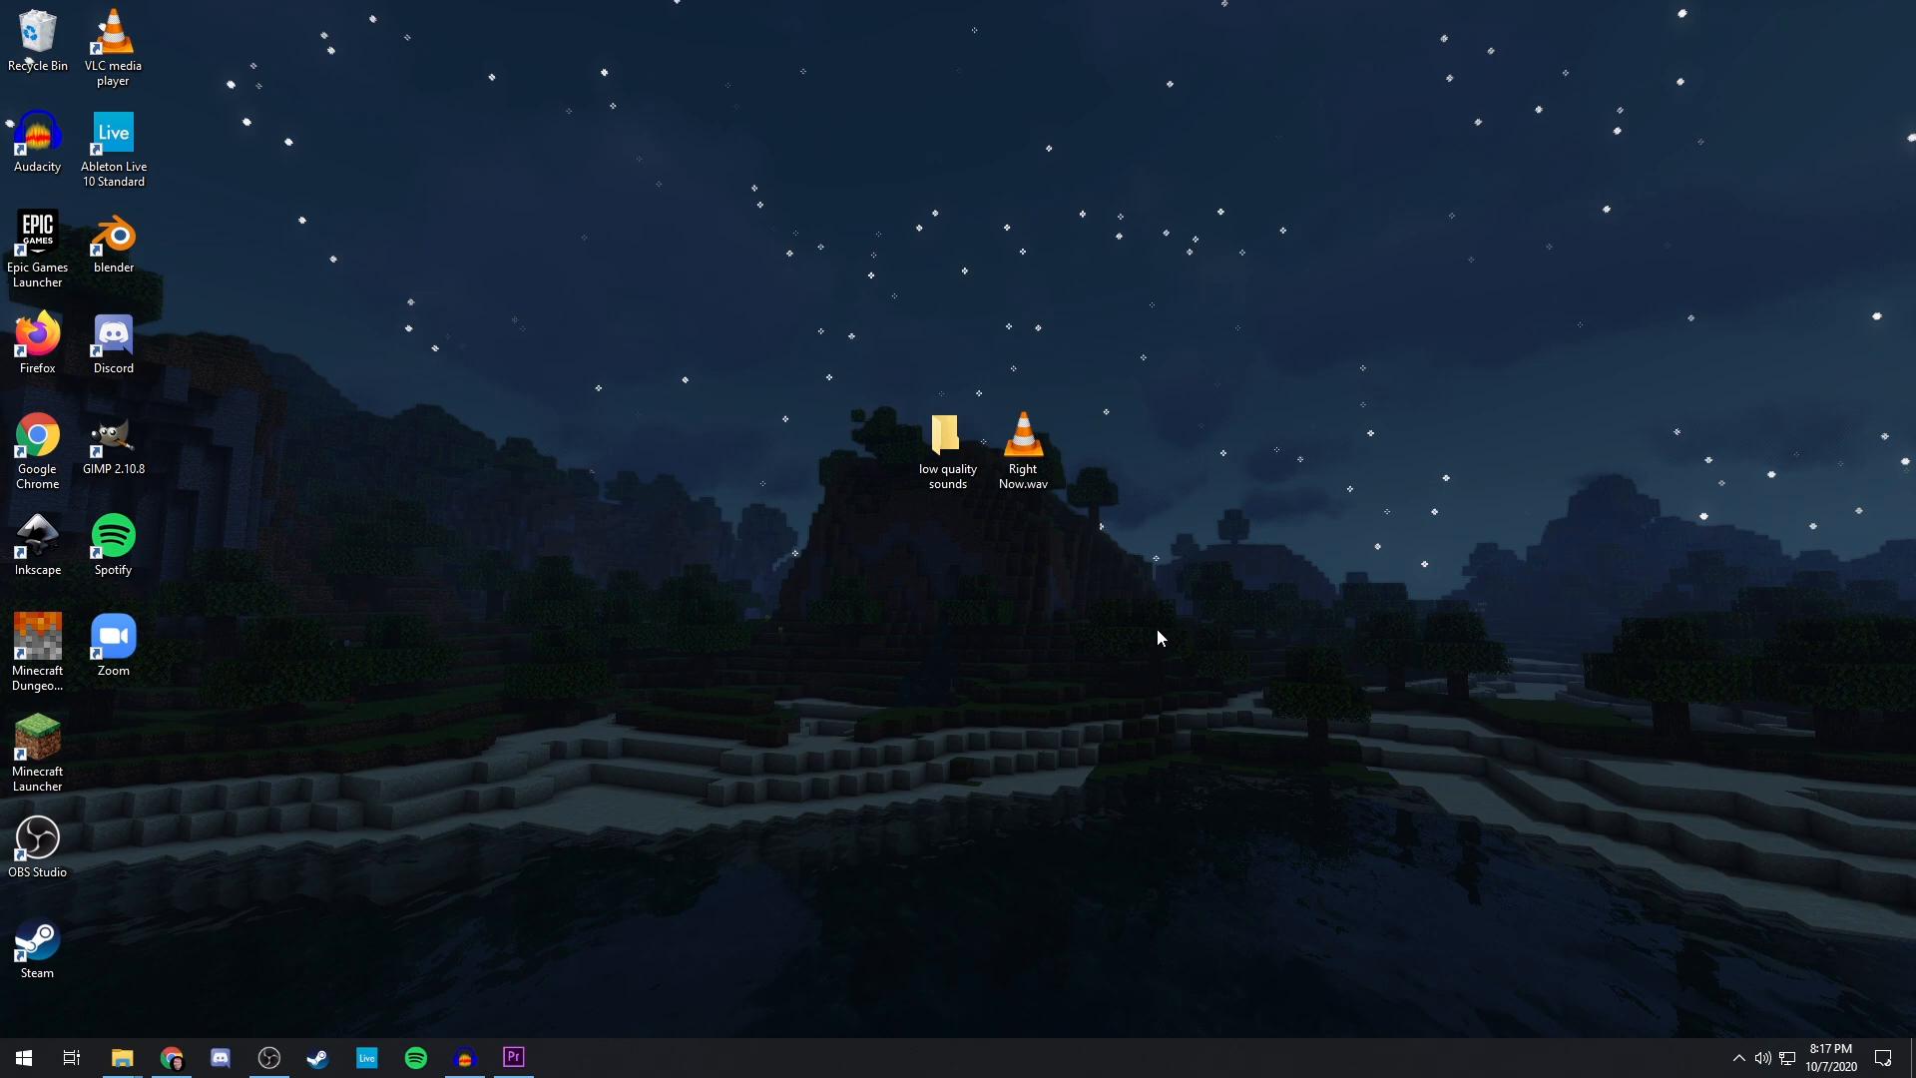
{"action": "mouse_move", "coordinate": [1090, 476]}
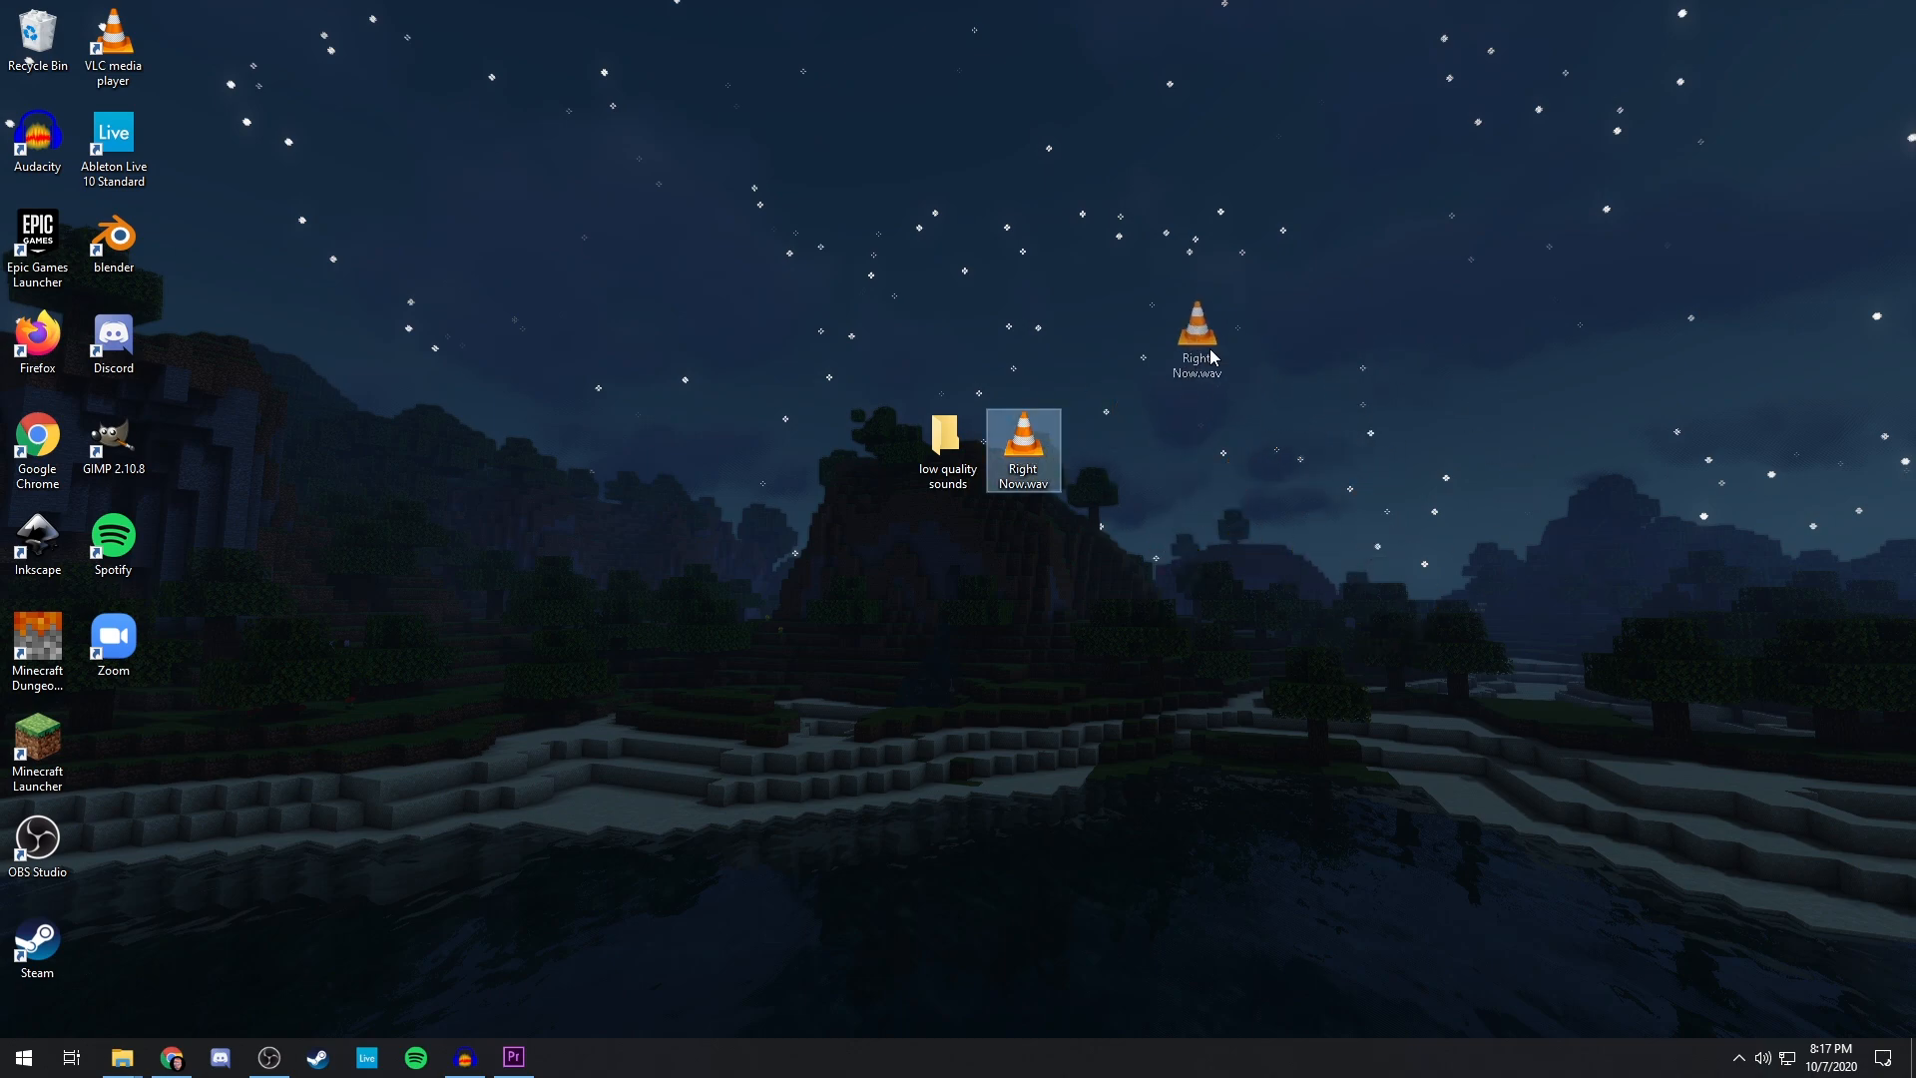
Drag Right Now.wav across the desktop and drop it just right of the low quality sounds folder
{"action": "left_click_drag", "start_coordinate": [1023, 450], "coordinate": [1326, 450]}
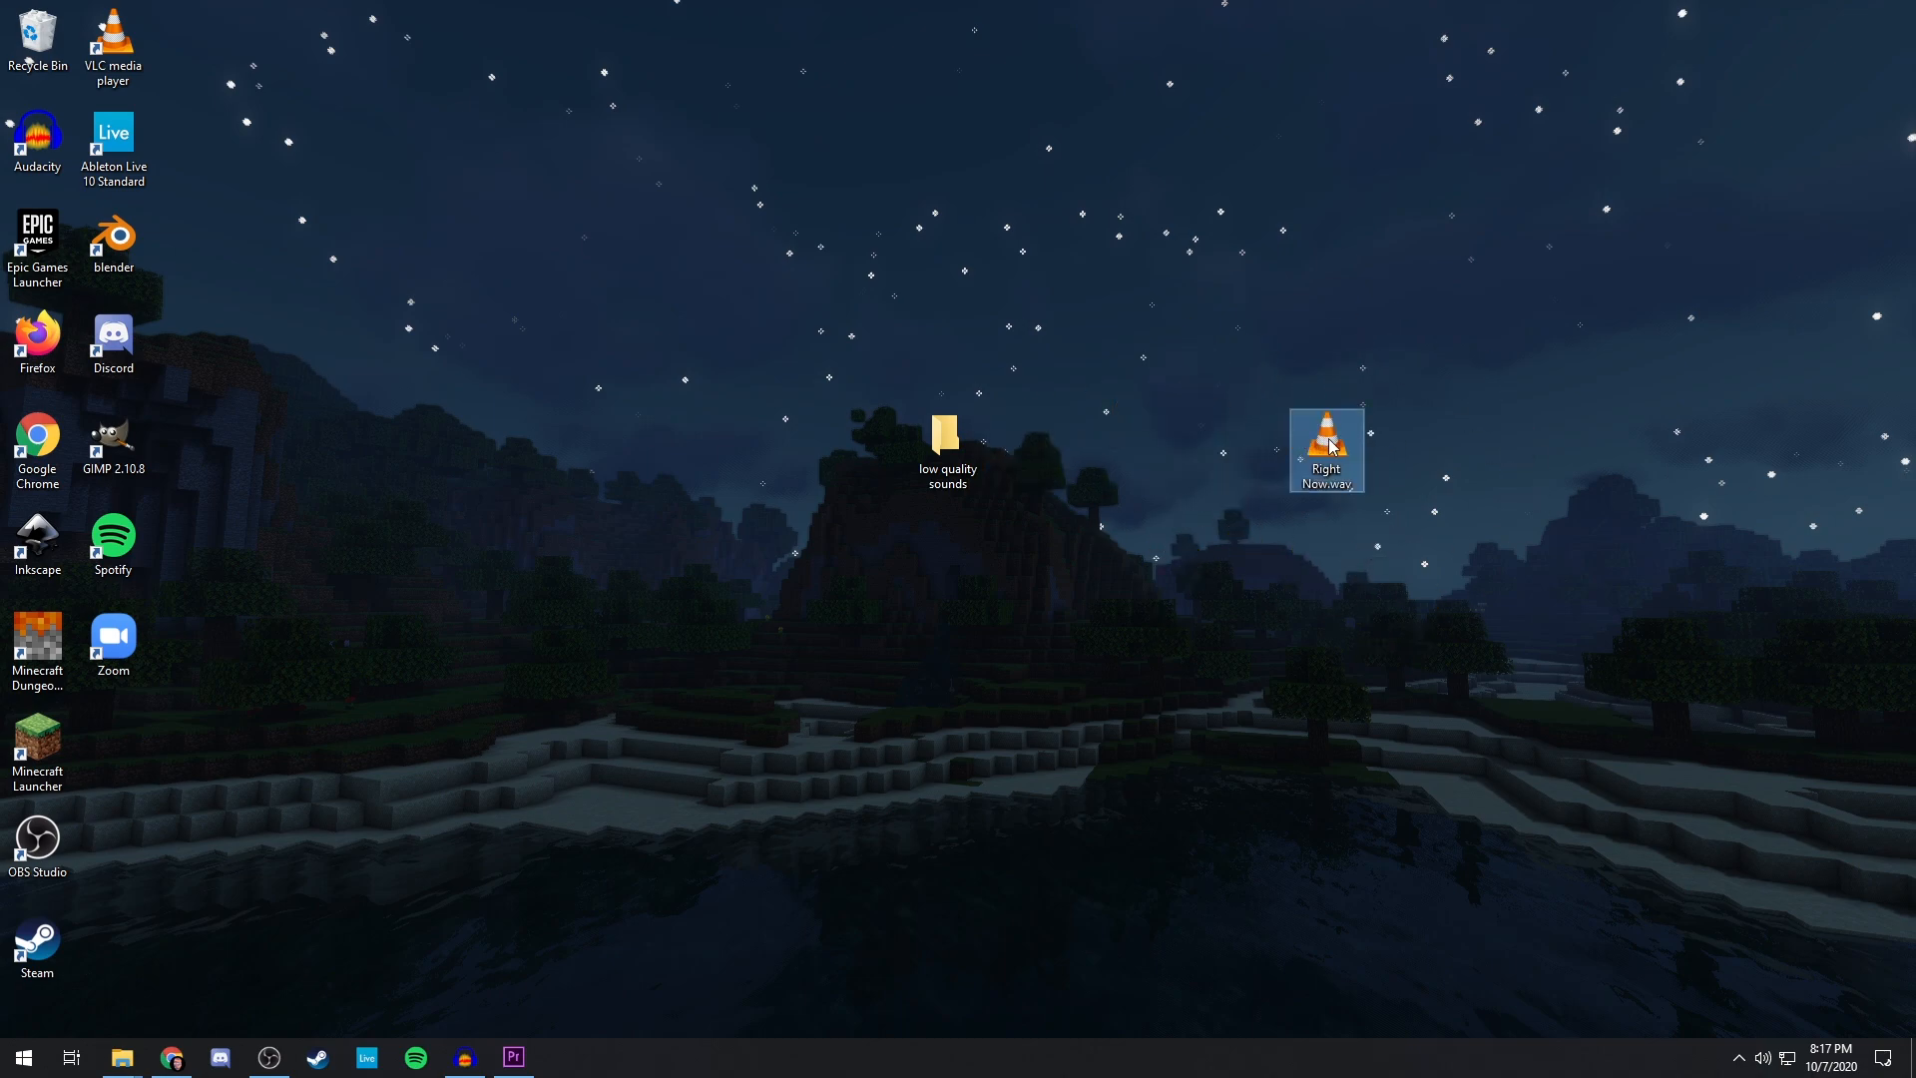
{"action": "left_click_drag", "start_coordinate": [1325, 450], "coordinate": [1250, 449]}
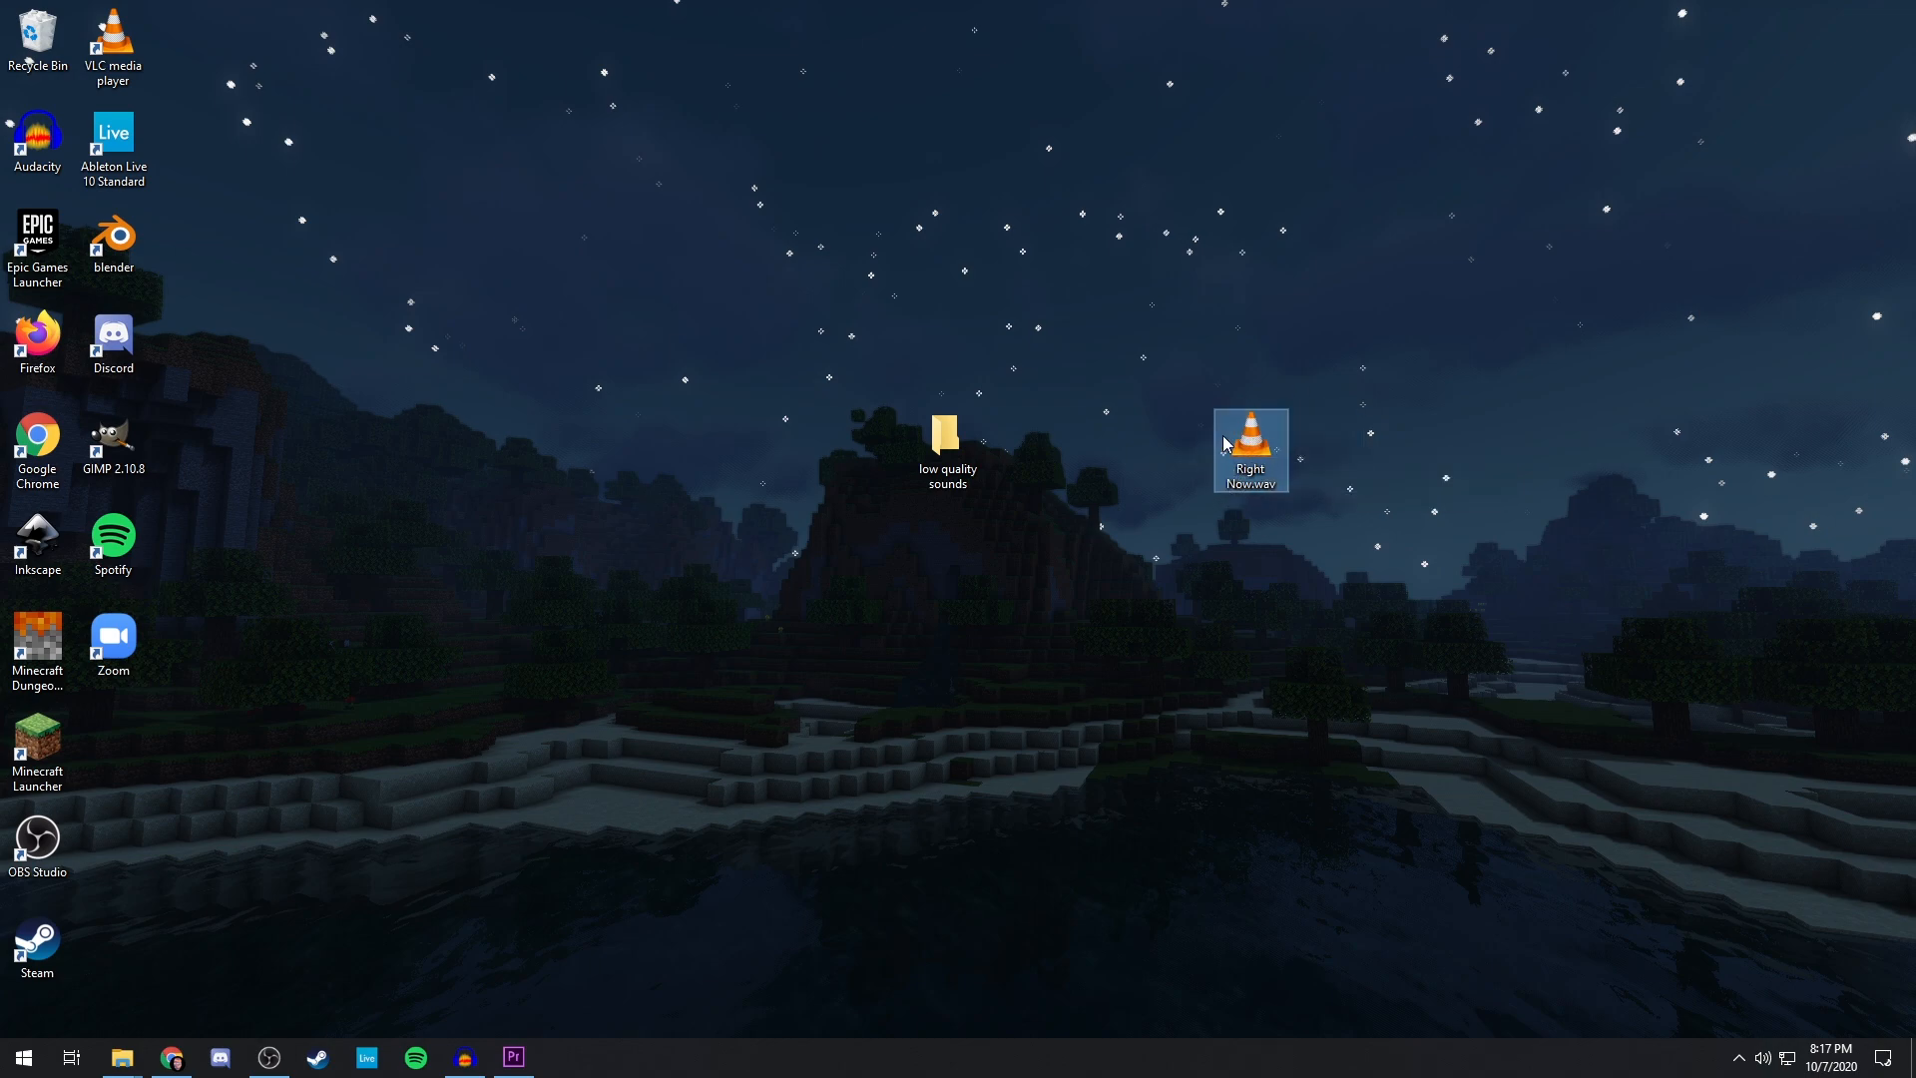
{"action": "mouse_move", "coordinate": [1248, 440]}
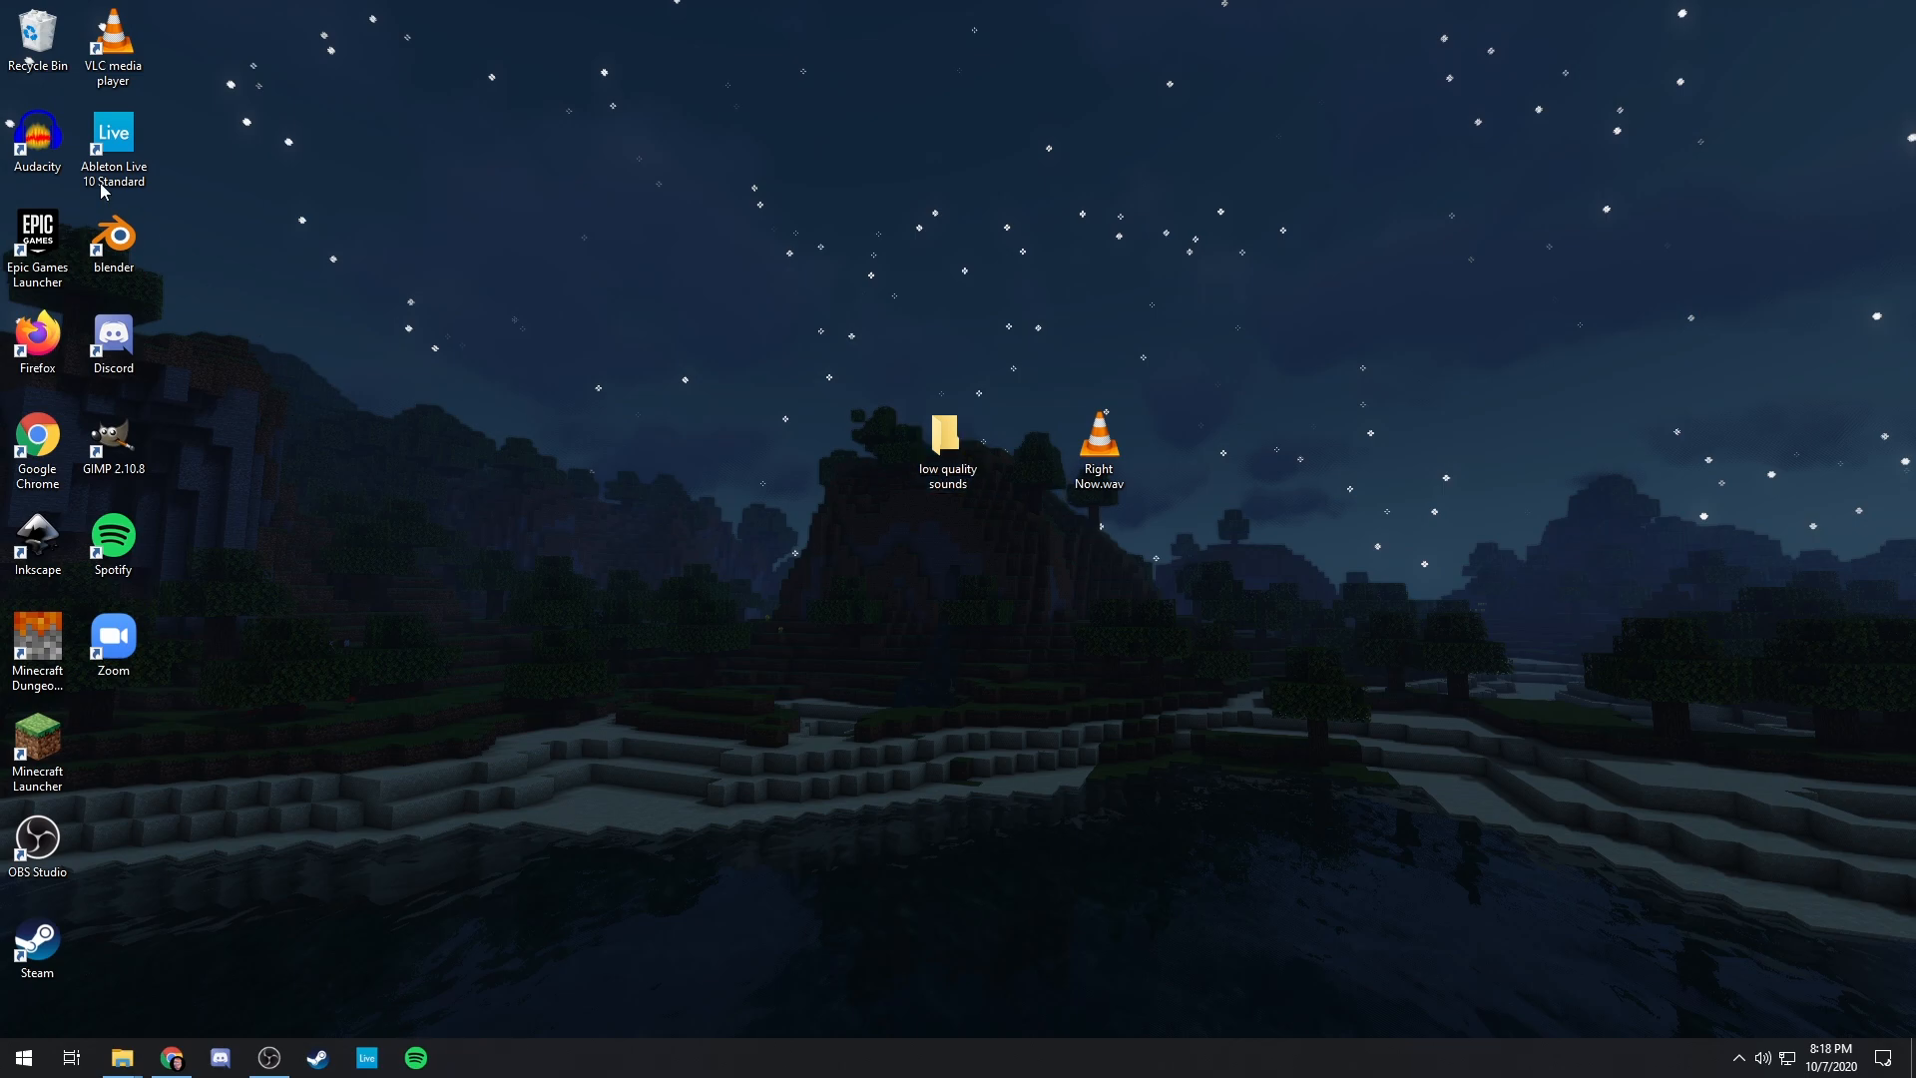
Launch Audacity and open Right Now.wav from the Desktop as a stereo track
{"action": "double_click", "coordinate": [37, 141]}
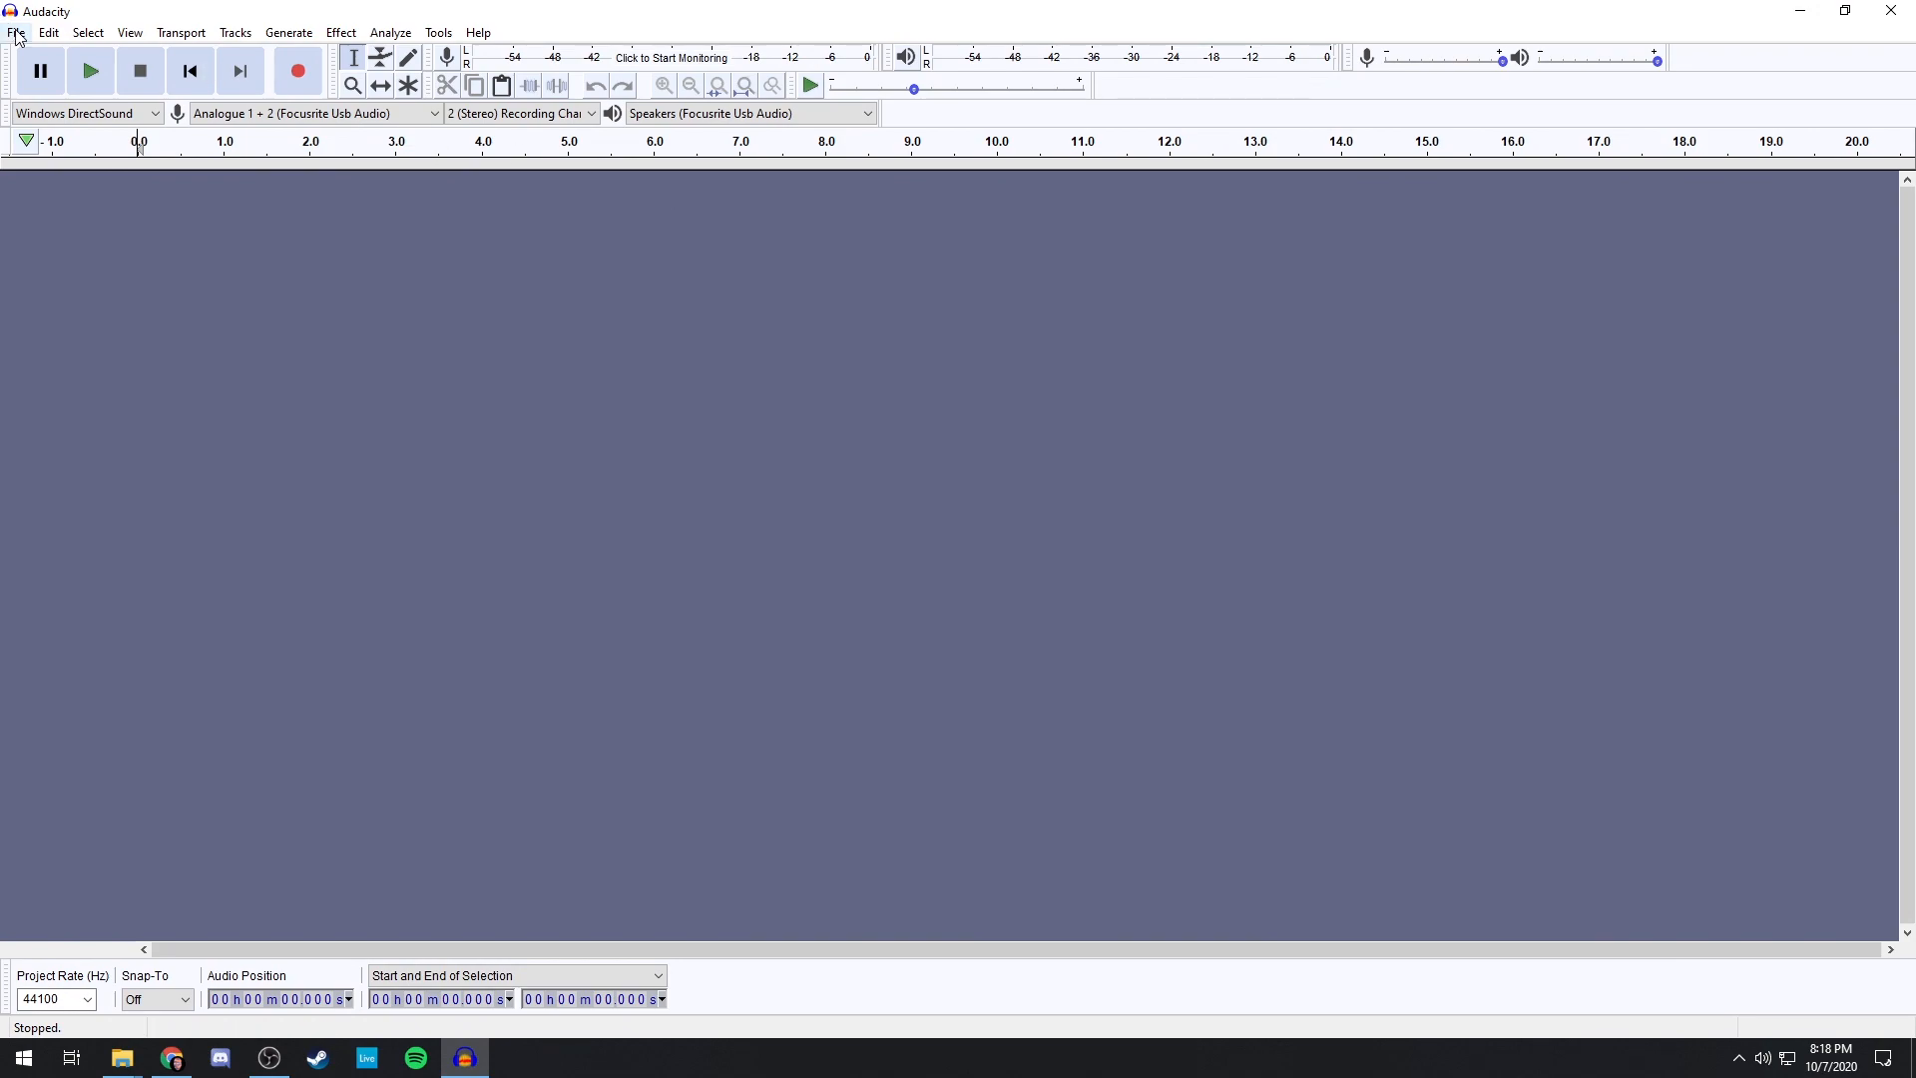
{"action": "left_click", "coordinate": [16, 32]}
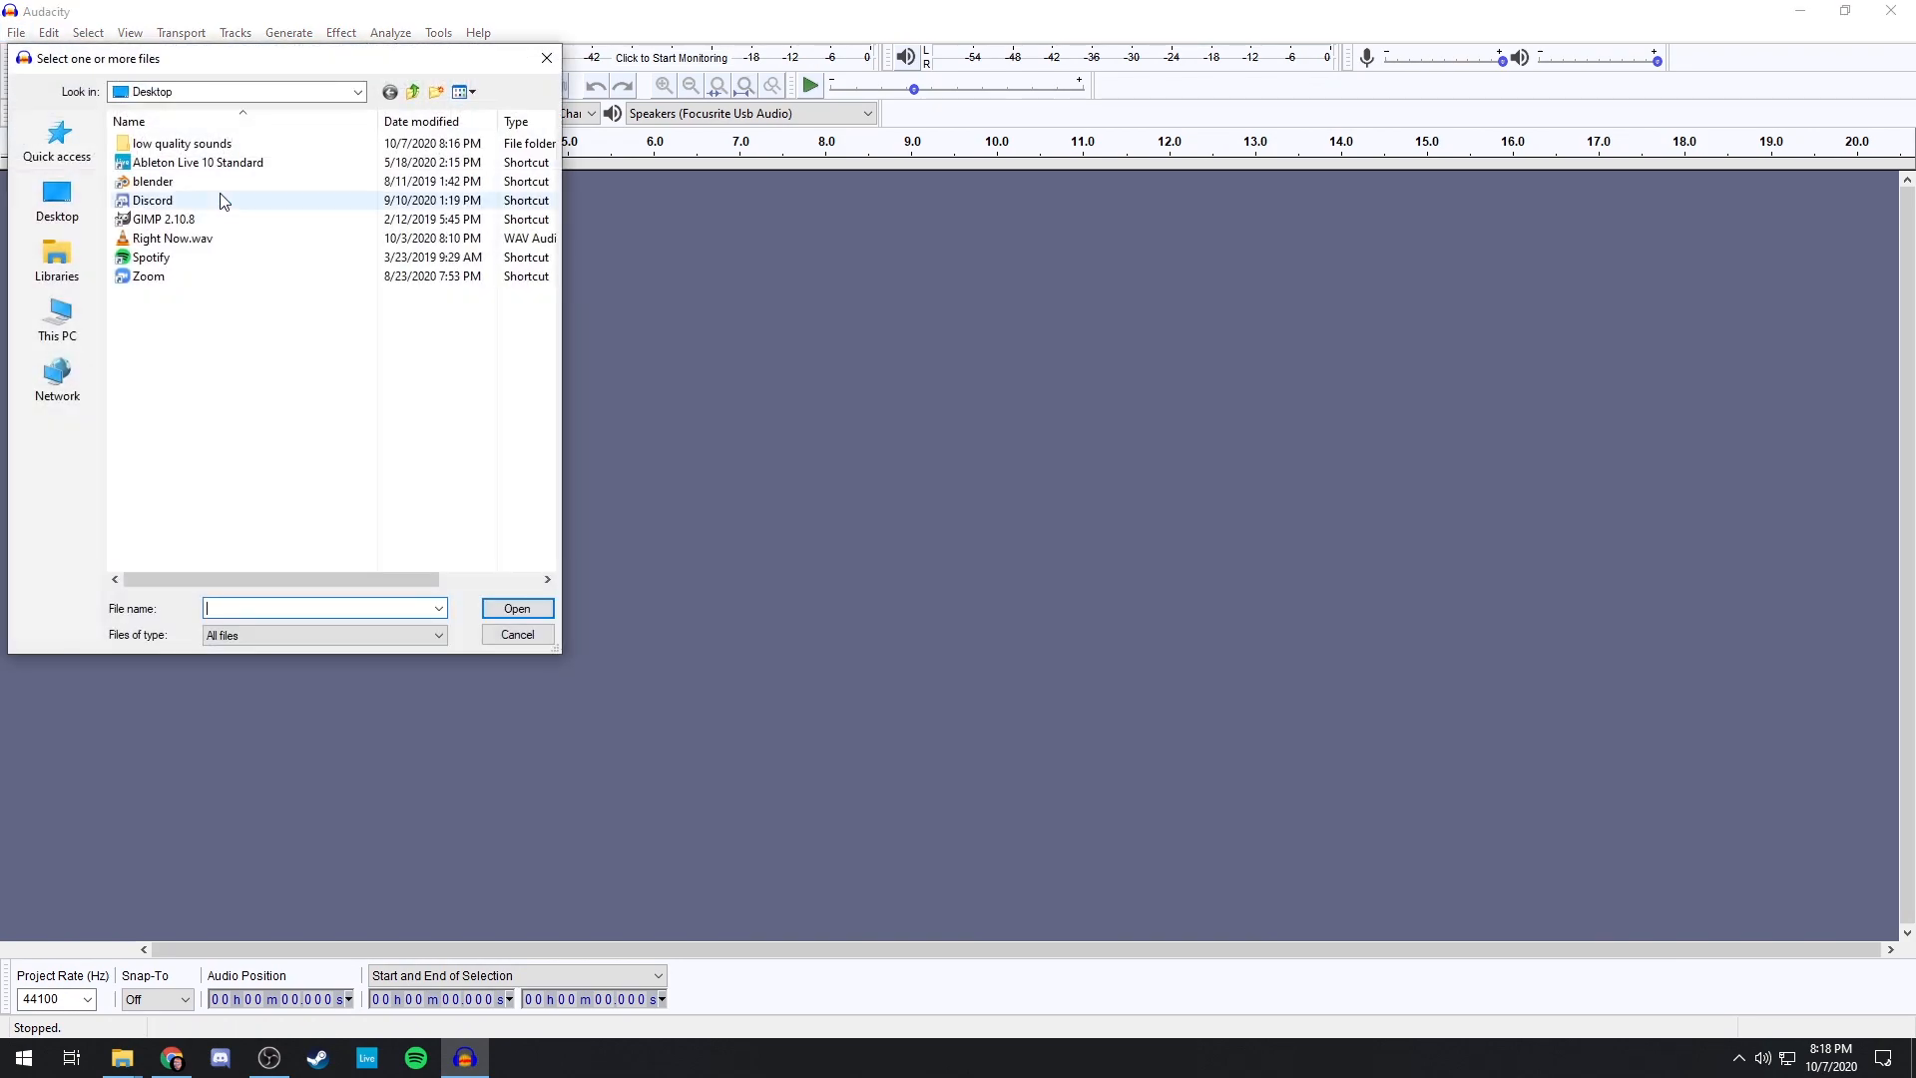
{"action": "left_click", "coordinate": [172, 238]}
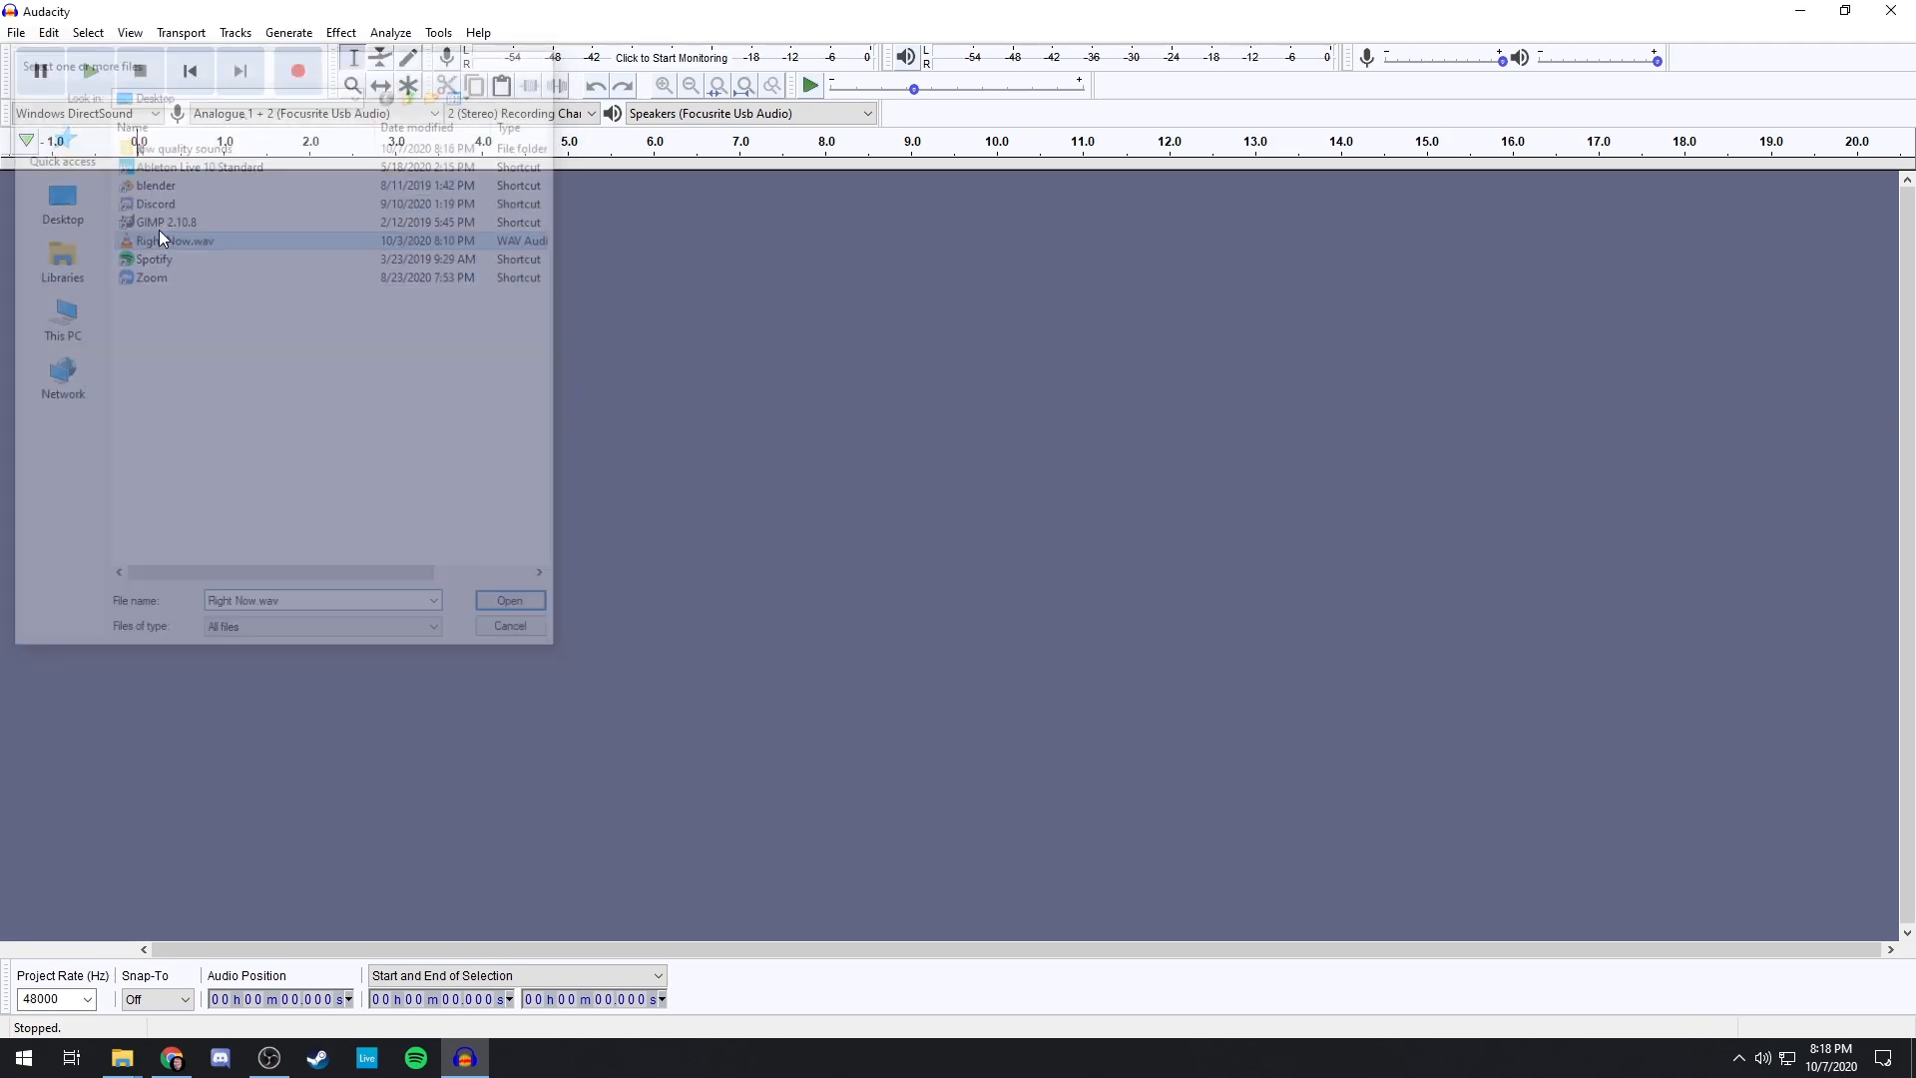
{"action": "left_click", "coordinate": [510, 599]}
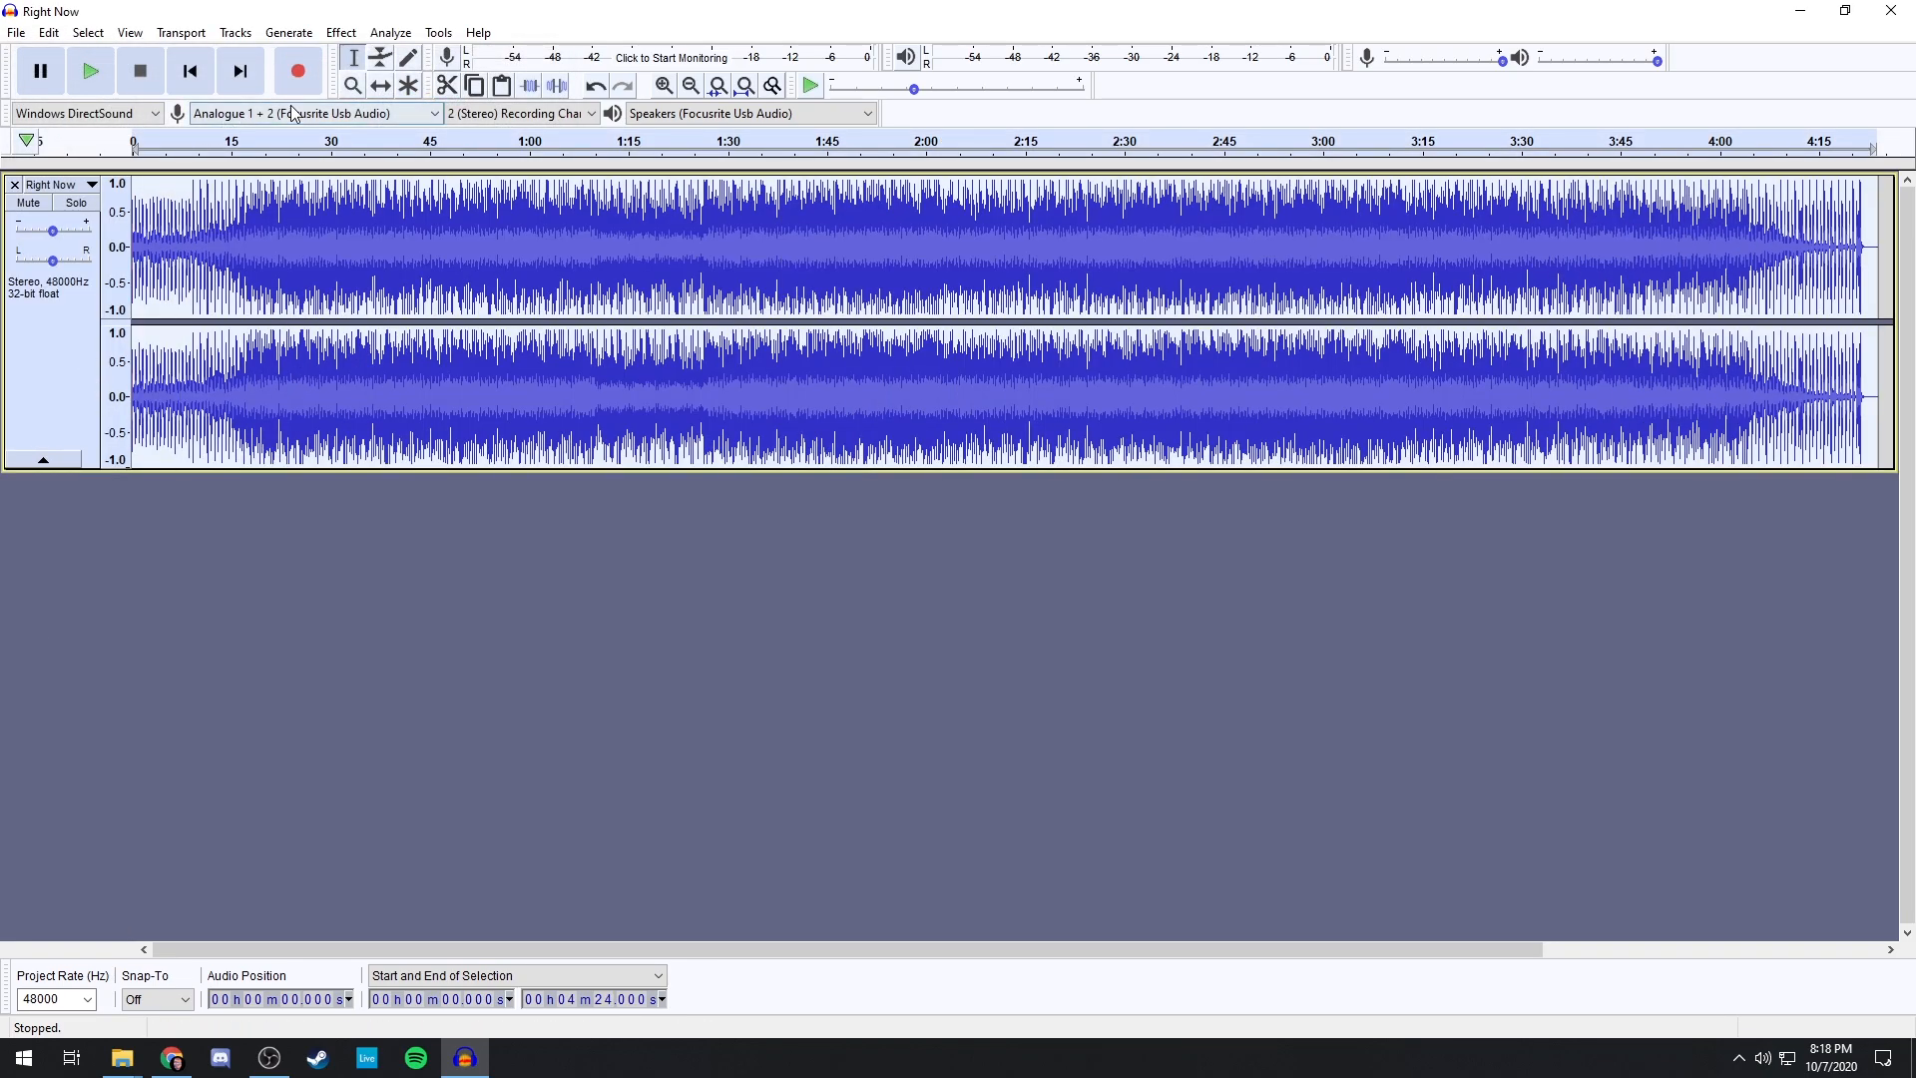
Play the song briefly, stop it, and pick a lower rate from the Project Rate dropdown
{"action": "left_click", "coordinate": [297, 140]}
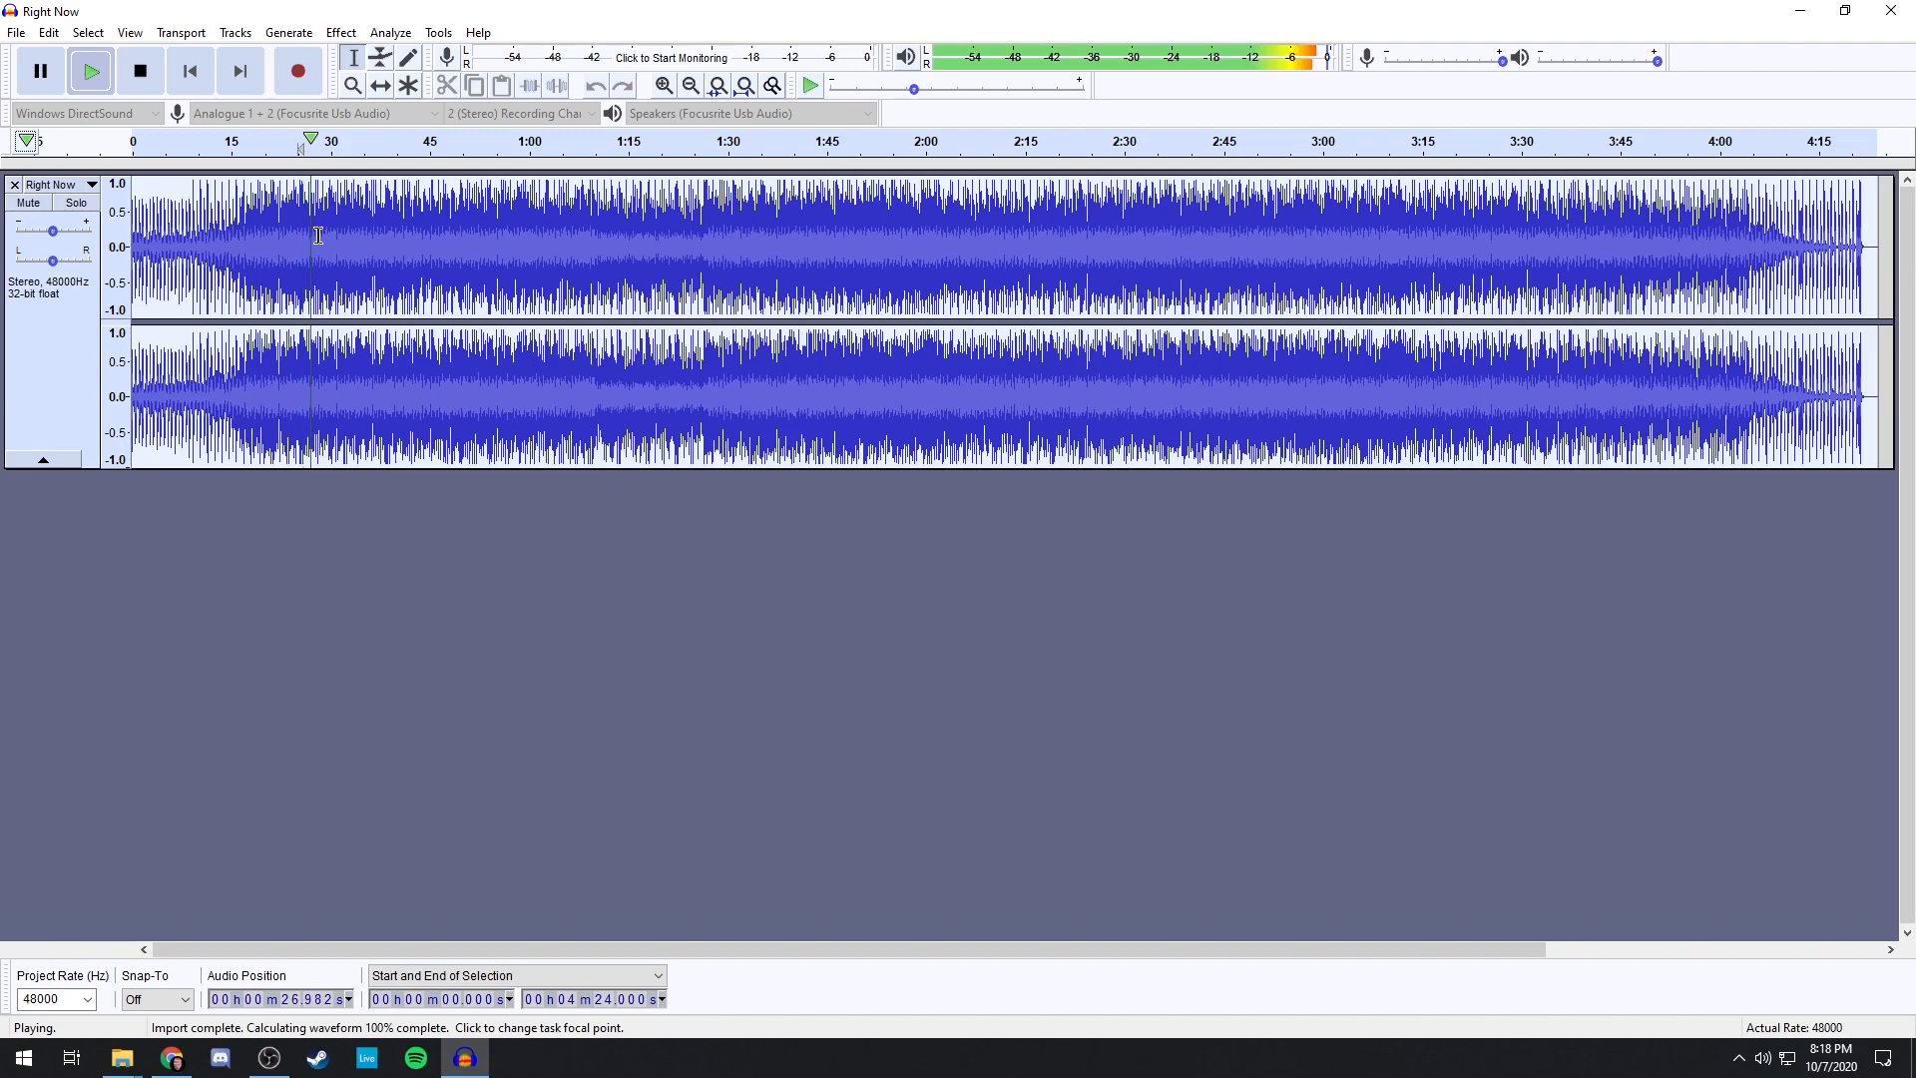
{"action": "left_click", "coordinate": [139, 70]}
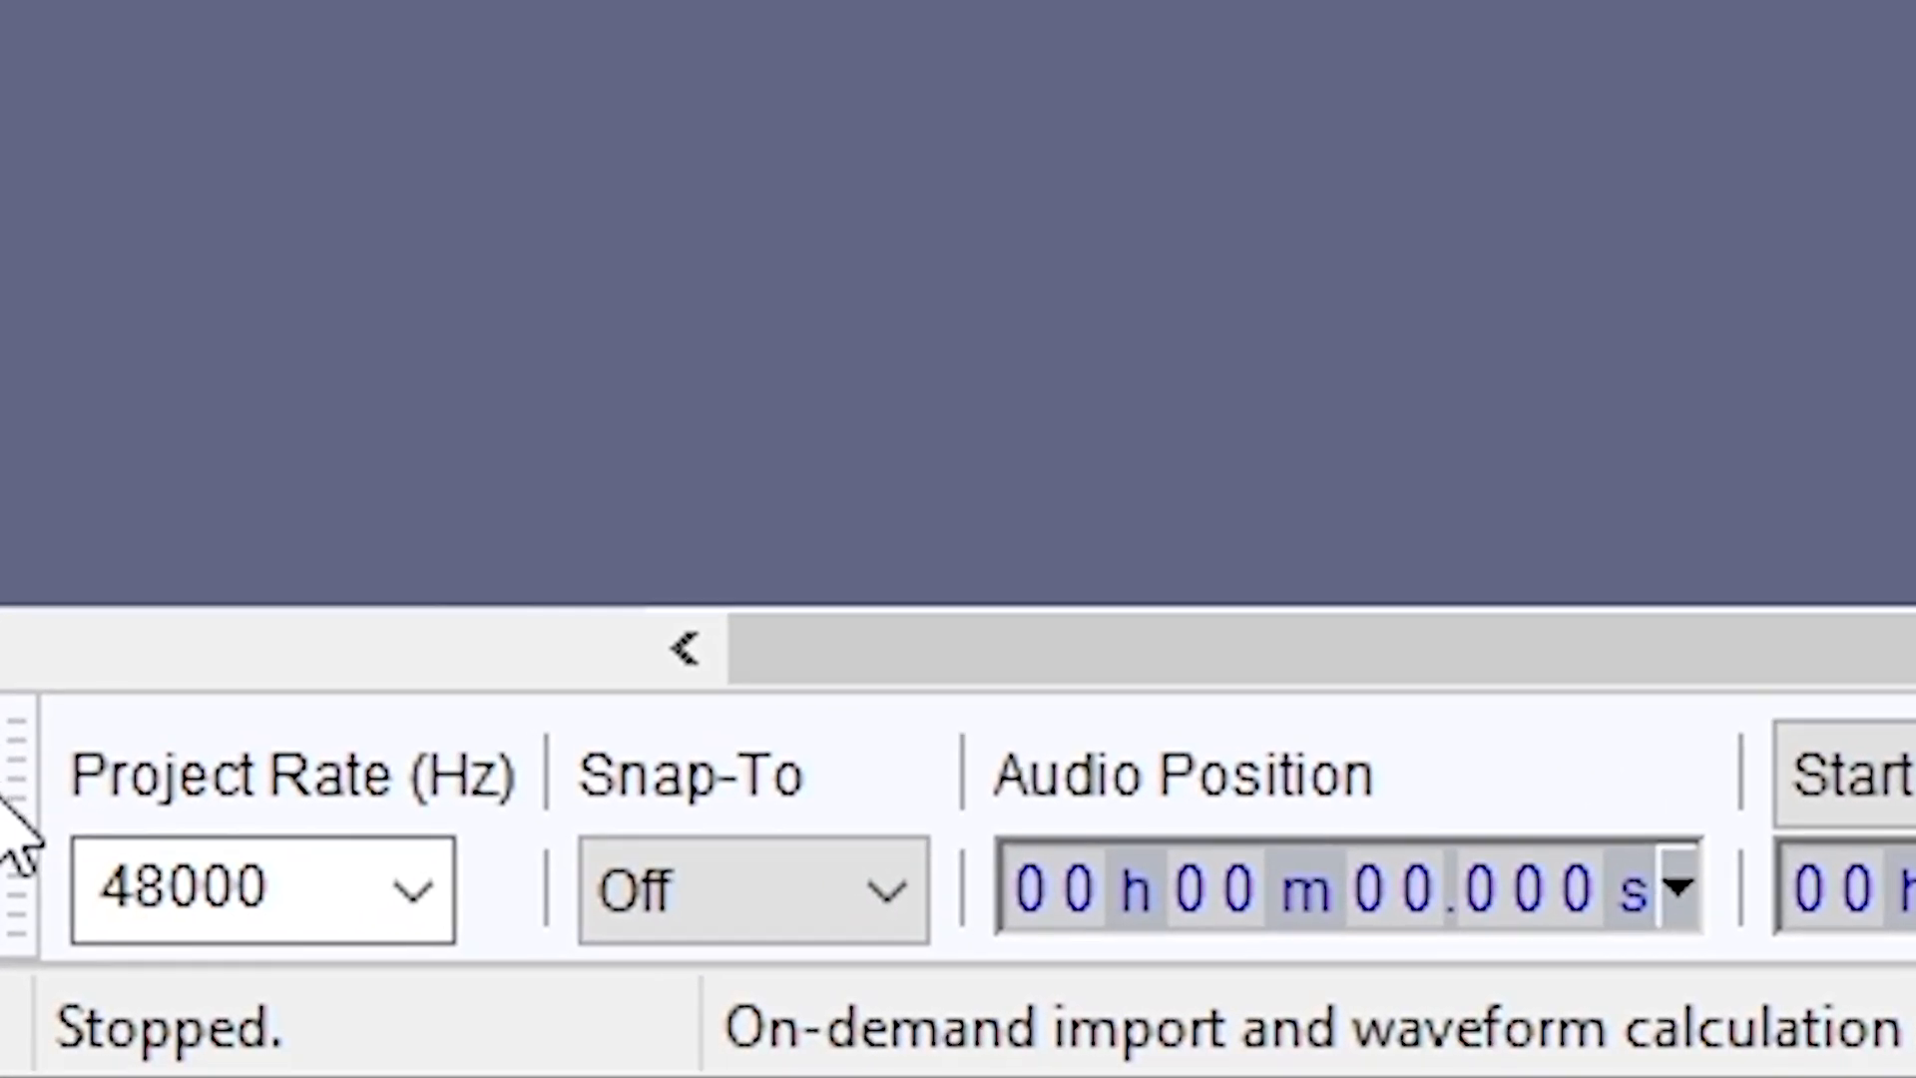
{"action": "left_click", "coordinate": [415, 888]}
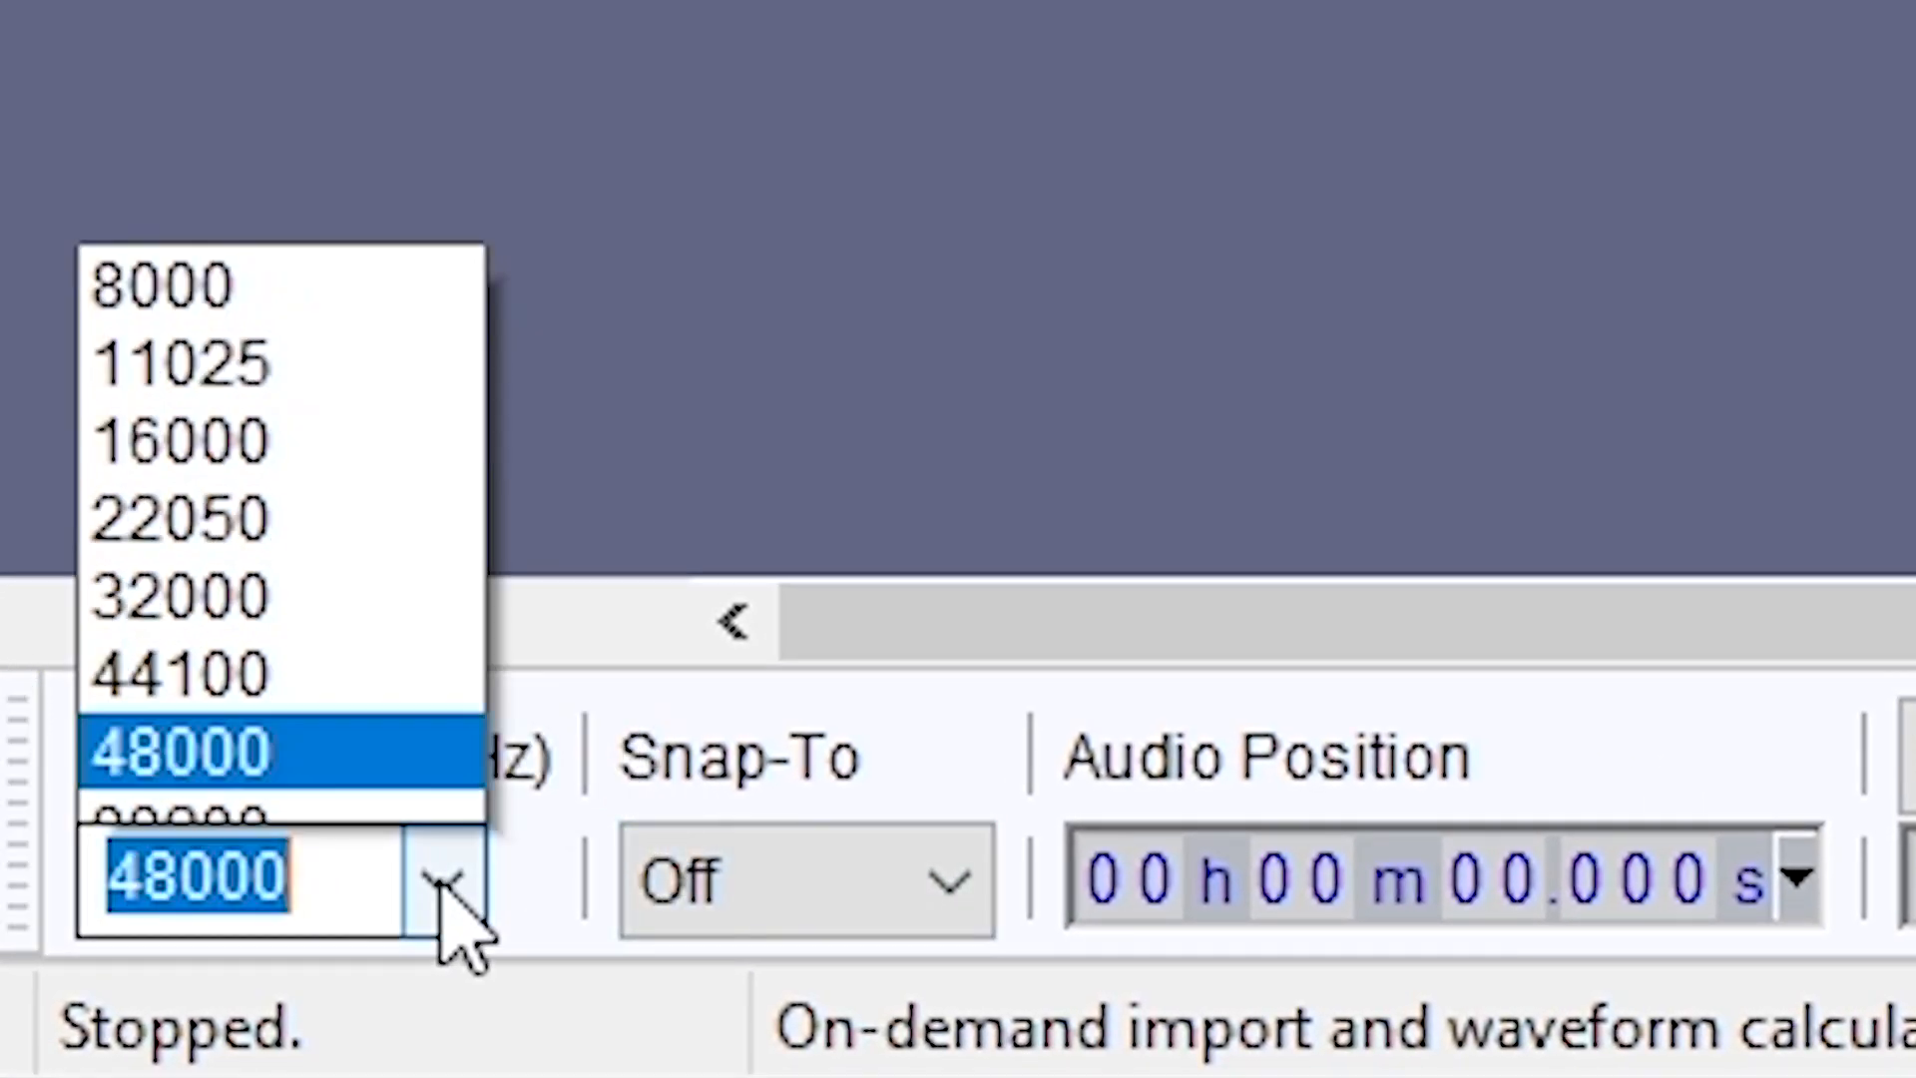
{"action": "left_click", "coordinate": [177, 749]}
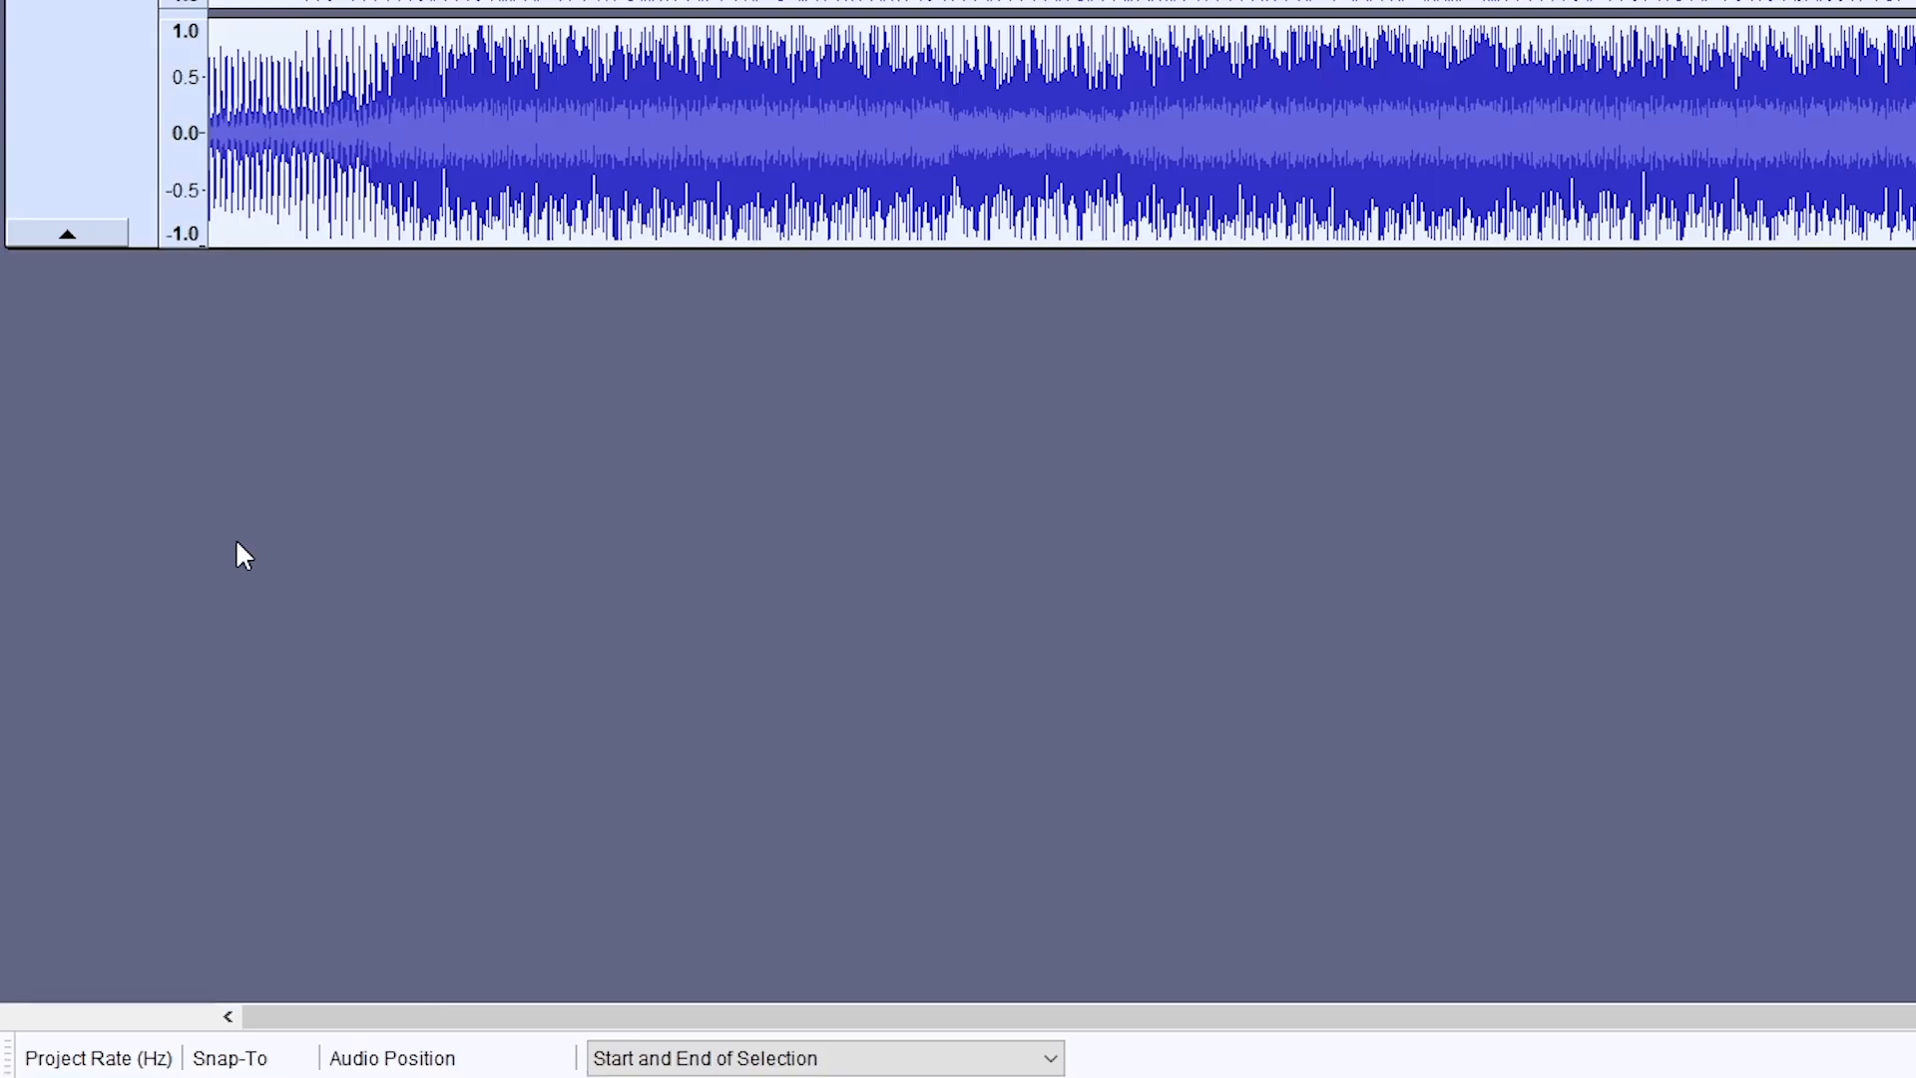